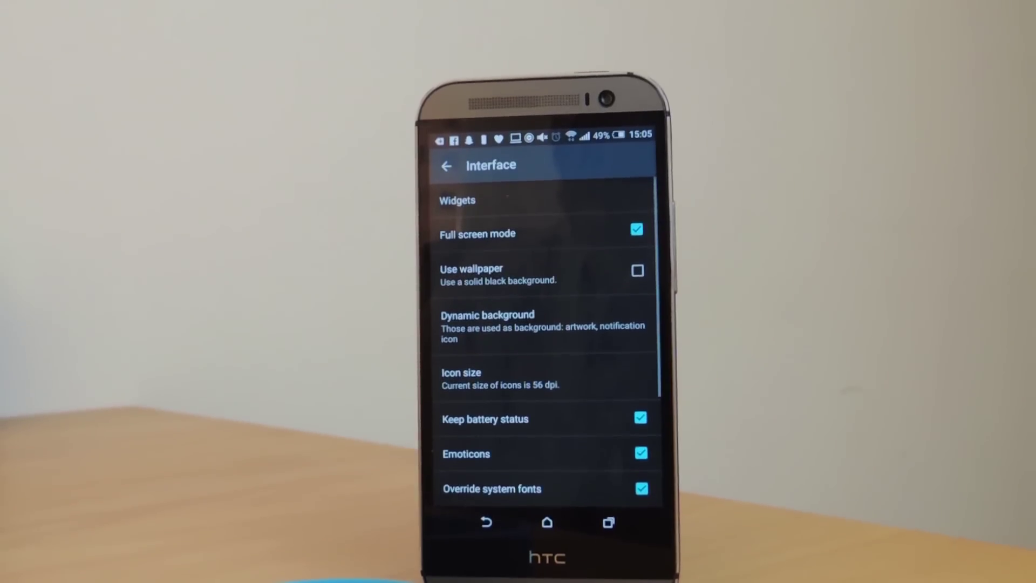
{"action": "scroll", "scroll_direction": "up", "scroll_amount": 3}
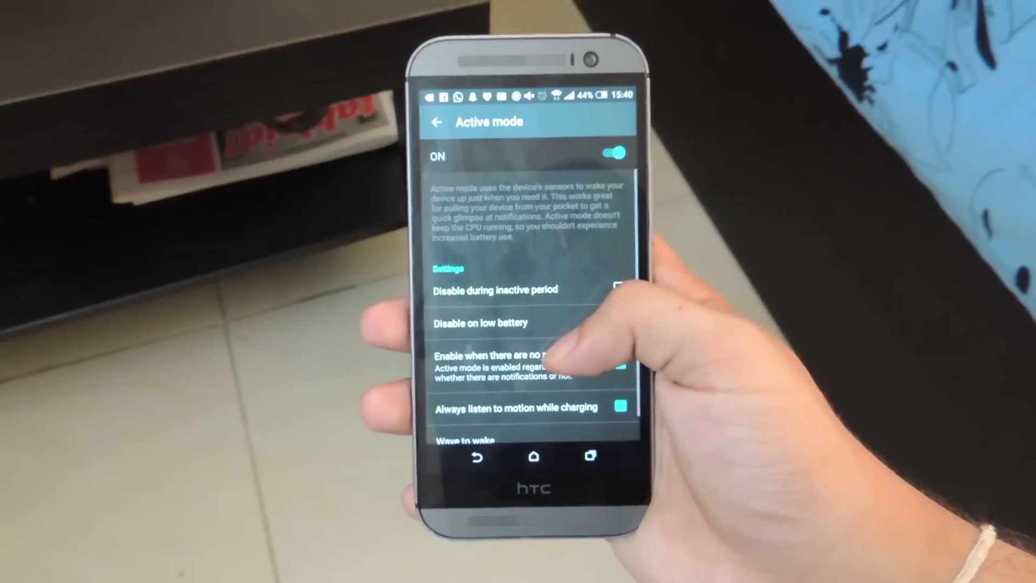
{"action": "scroll", "scroll_direction": "up", "scroll_amount": 3}
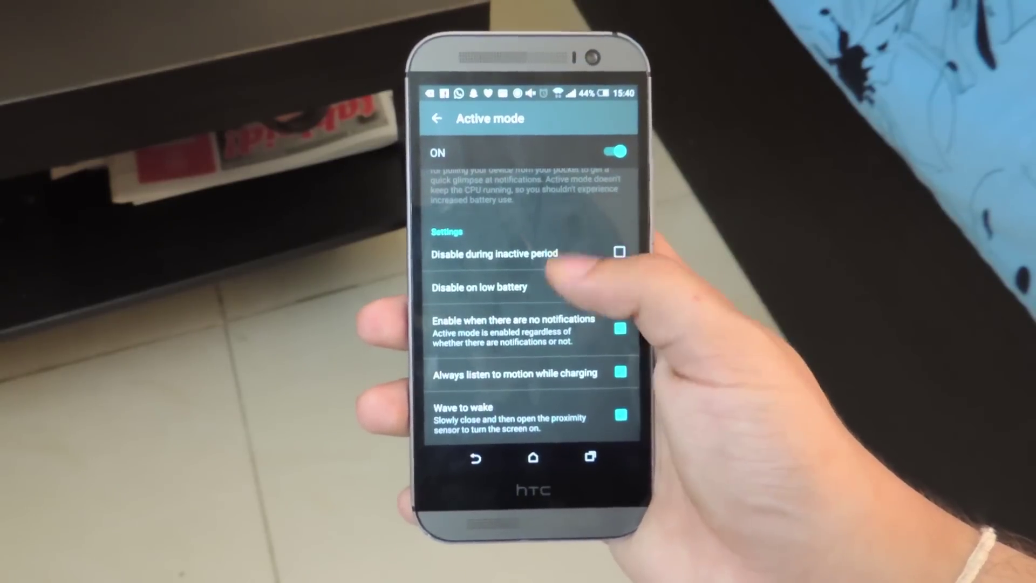